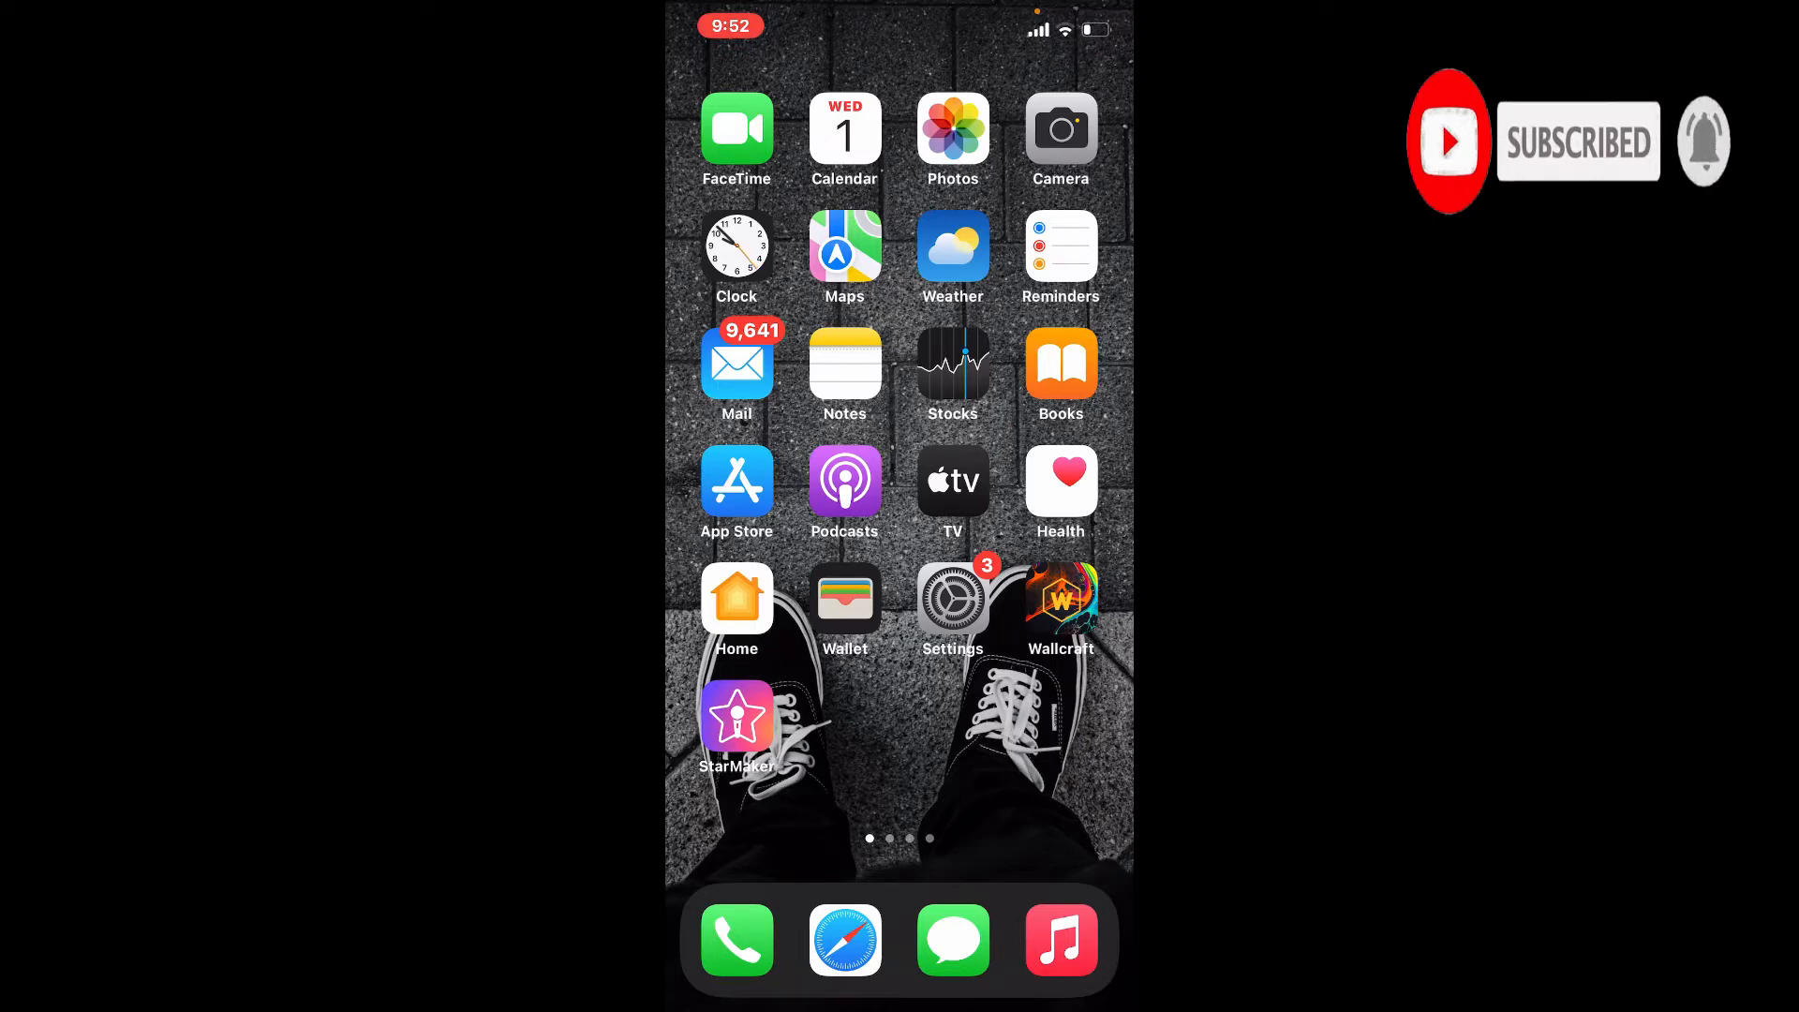
Swipe to the last home screen page where the Life360 icon sits
{"action": "scroll", "scroll_direction": "left", "scroll_amount": 3}
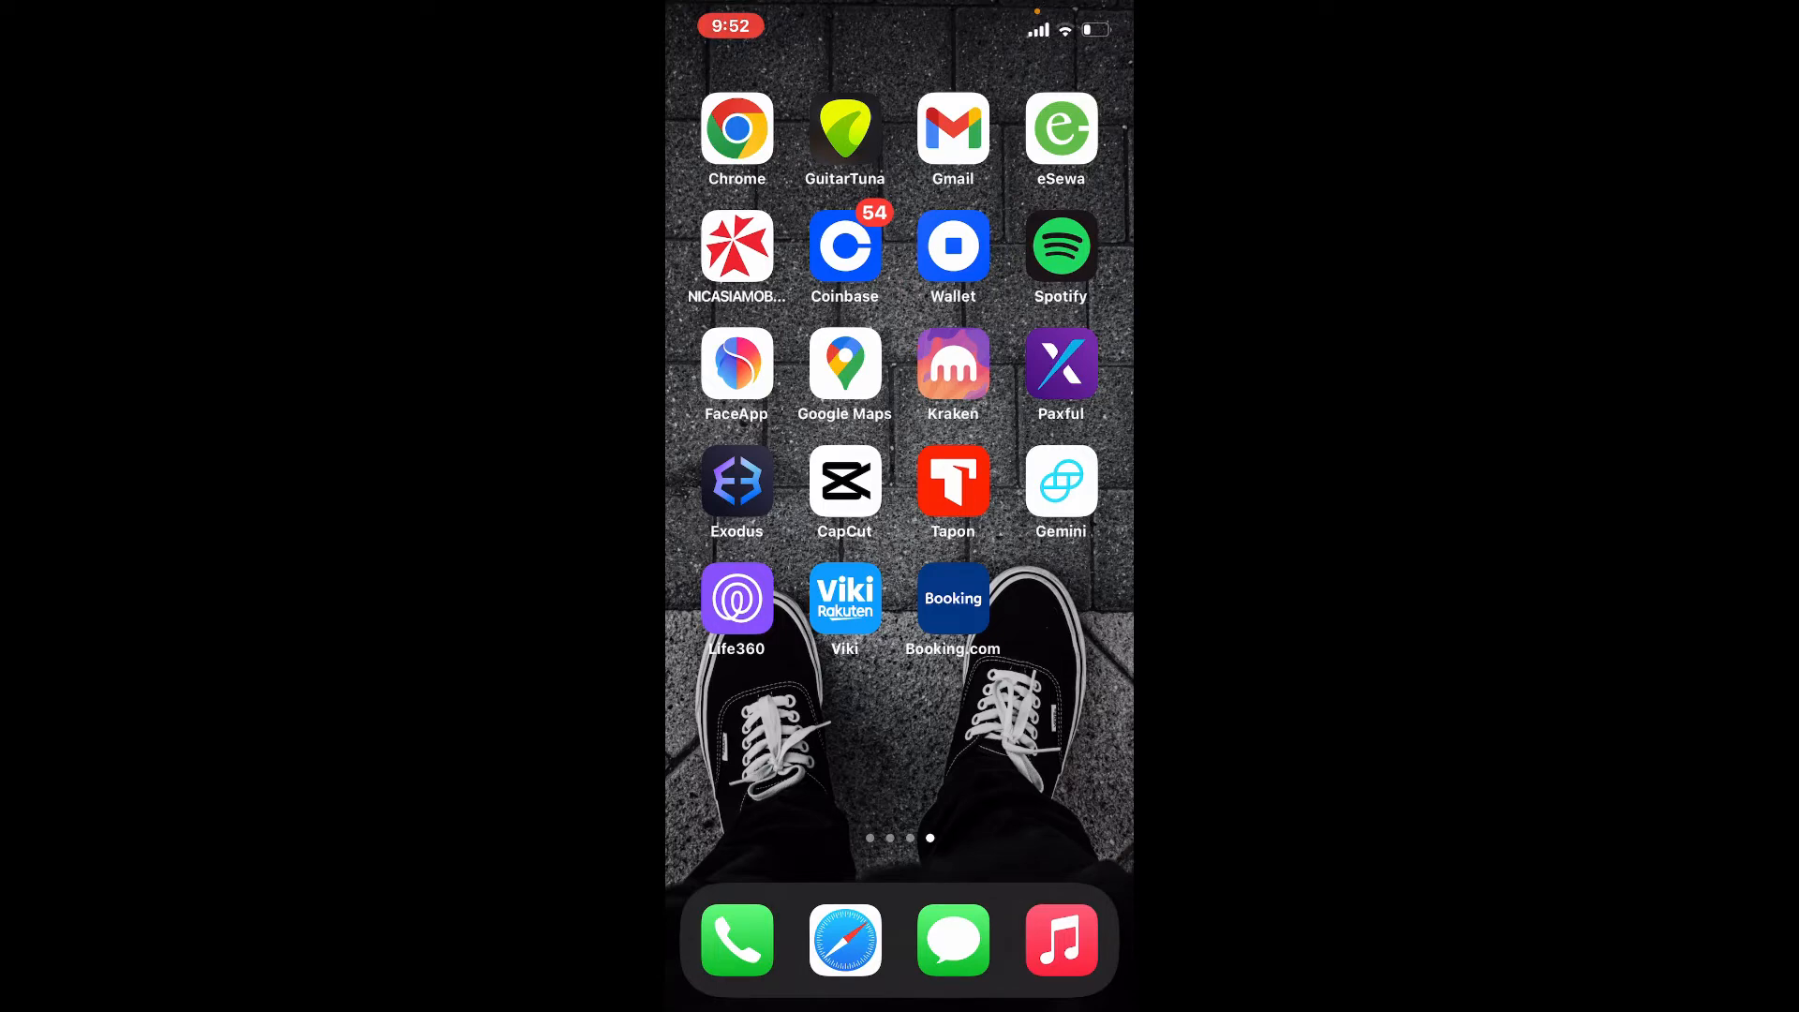
Launch Life360 and switch to the Family circle from the circle switcher
{"action": "left_click", "coordinate": [734, 598]}
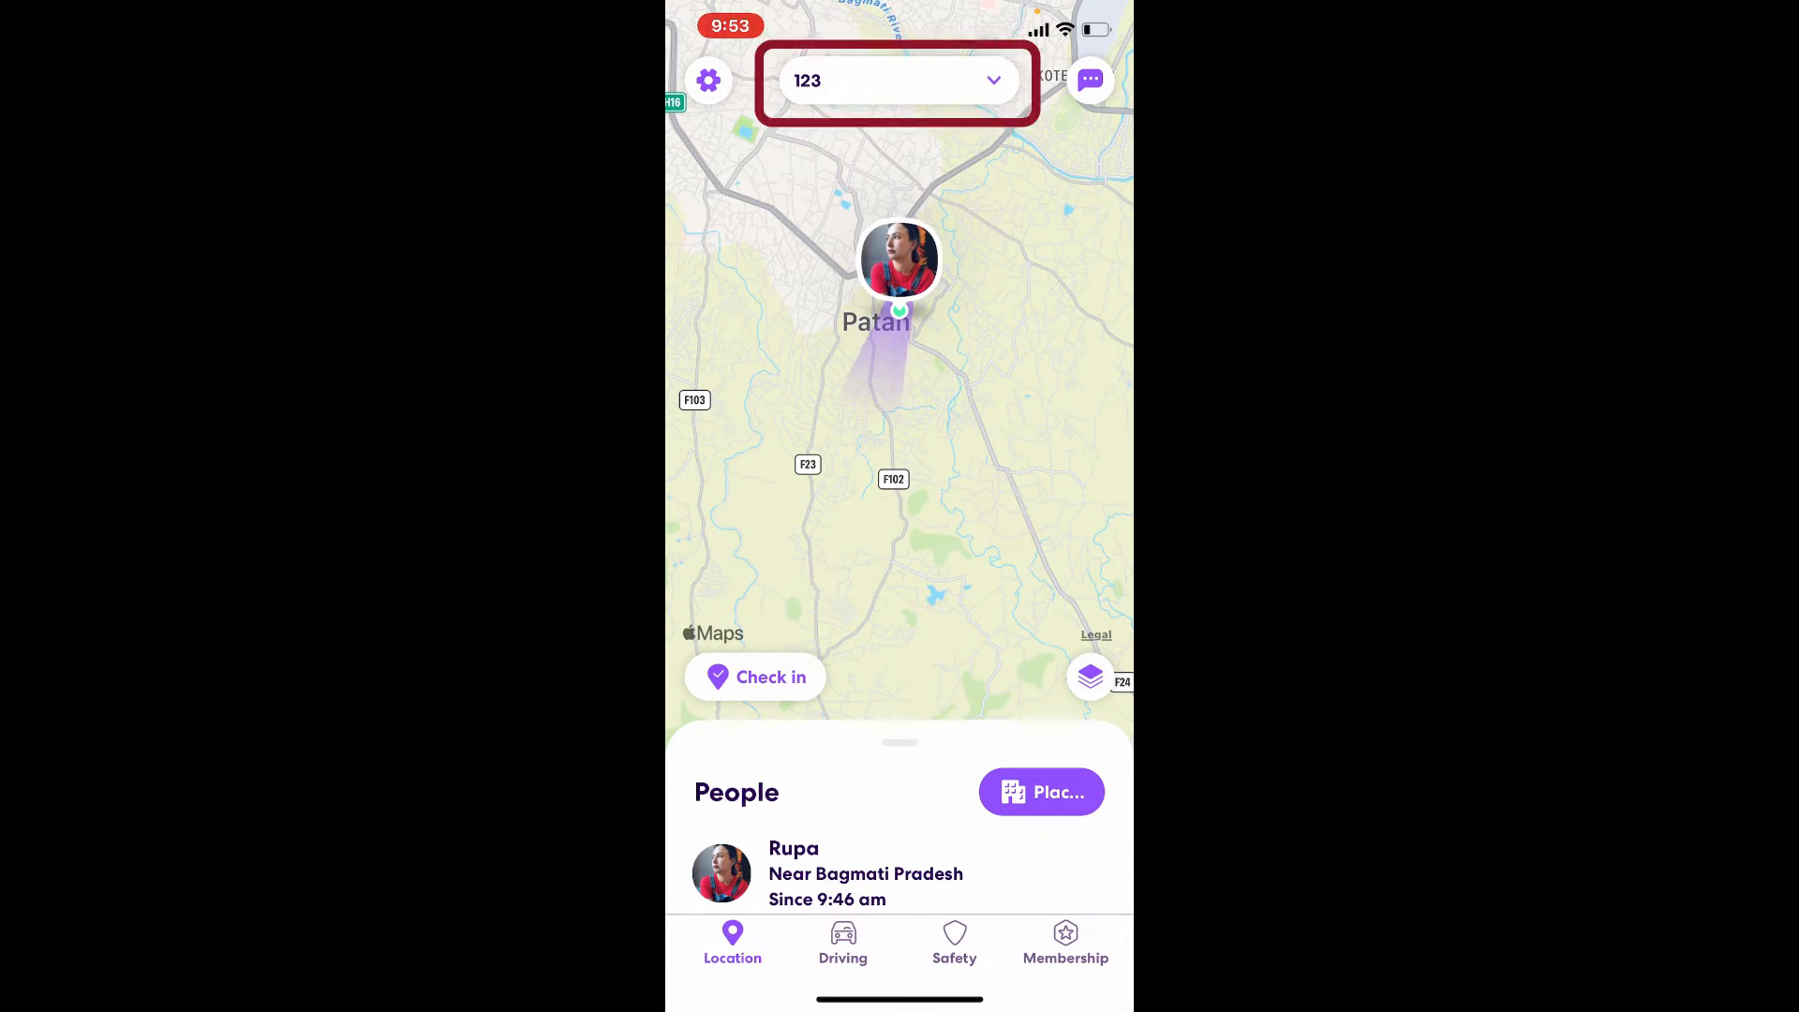
{"action": "left_click", "coordinate": [898, 80]}
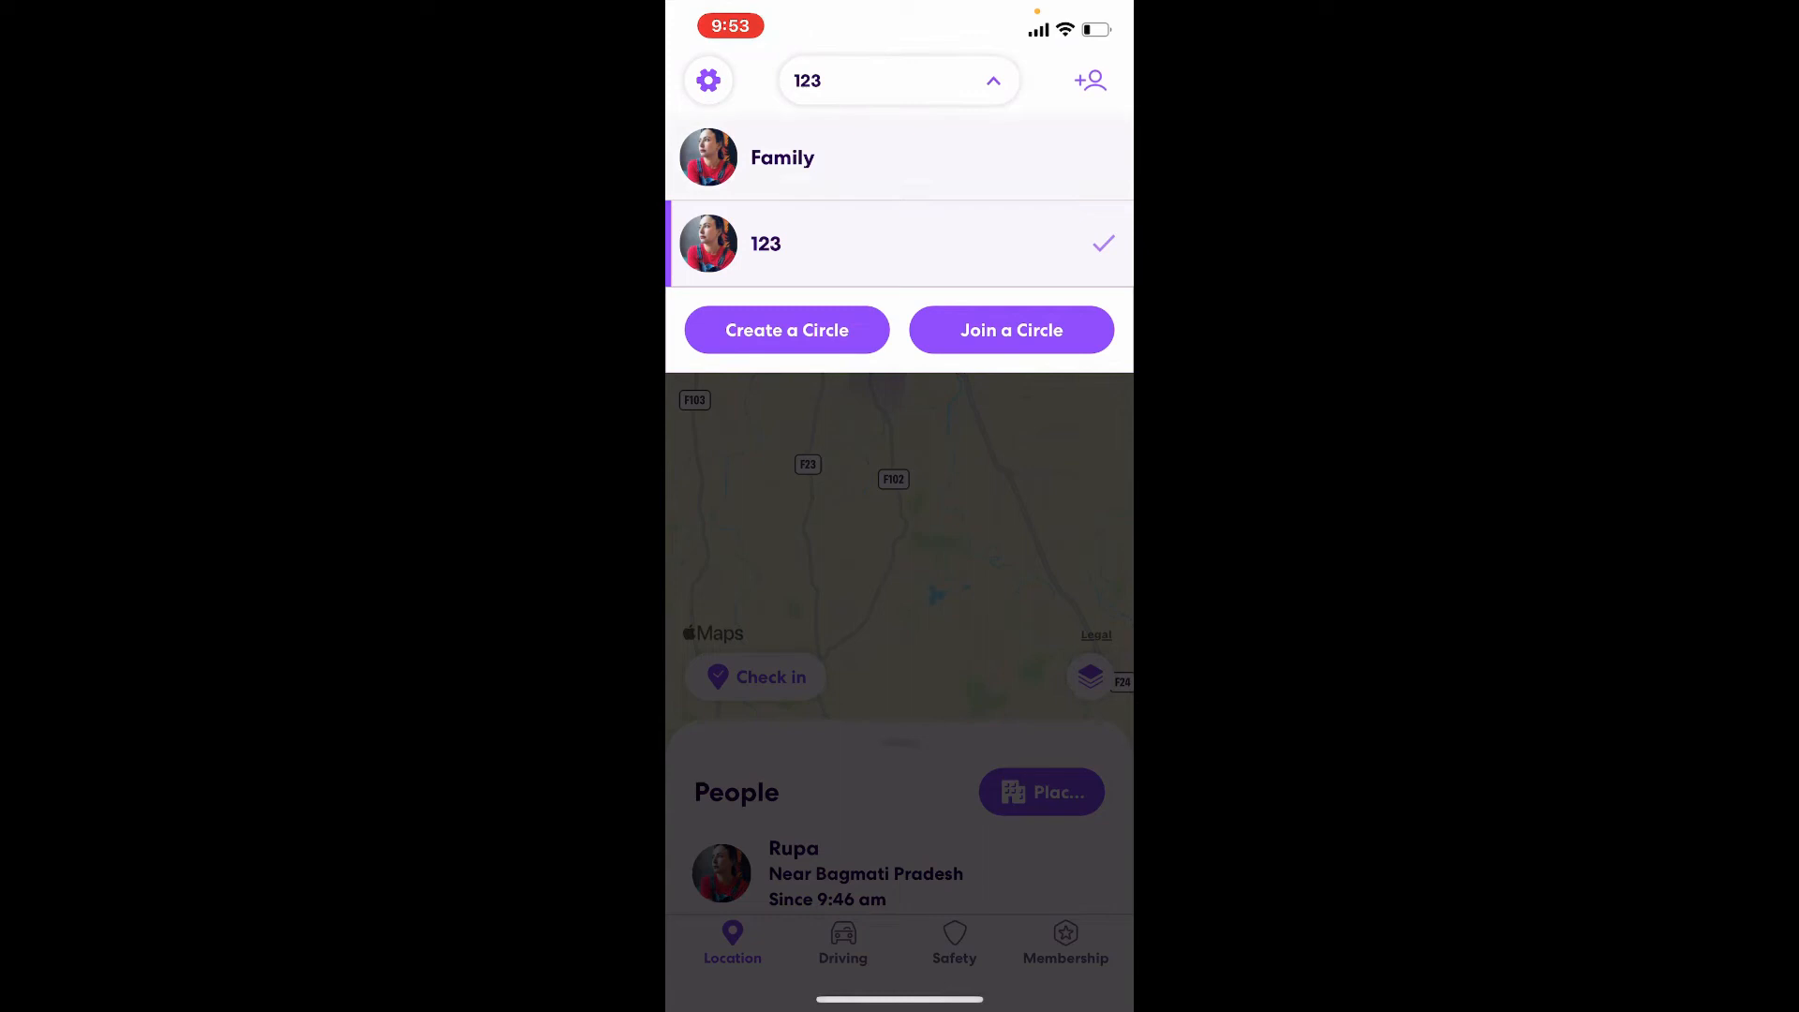
{"action": "left_click", "coordinate": [784, 158]}
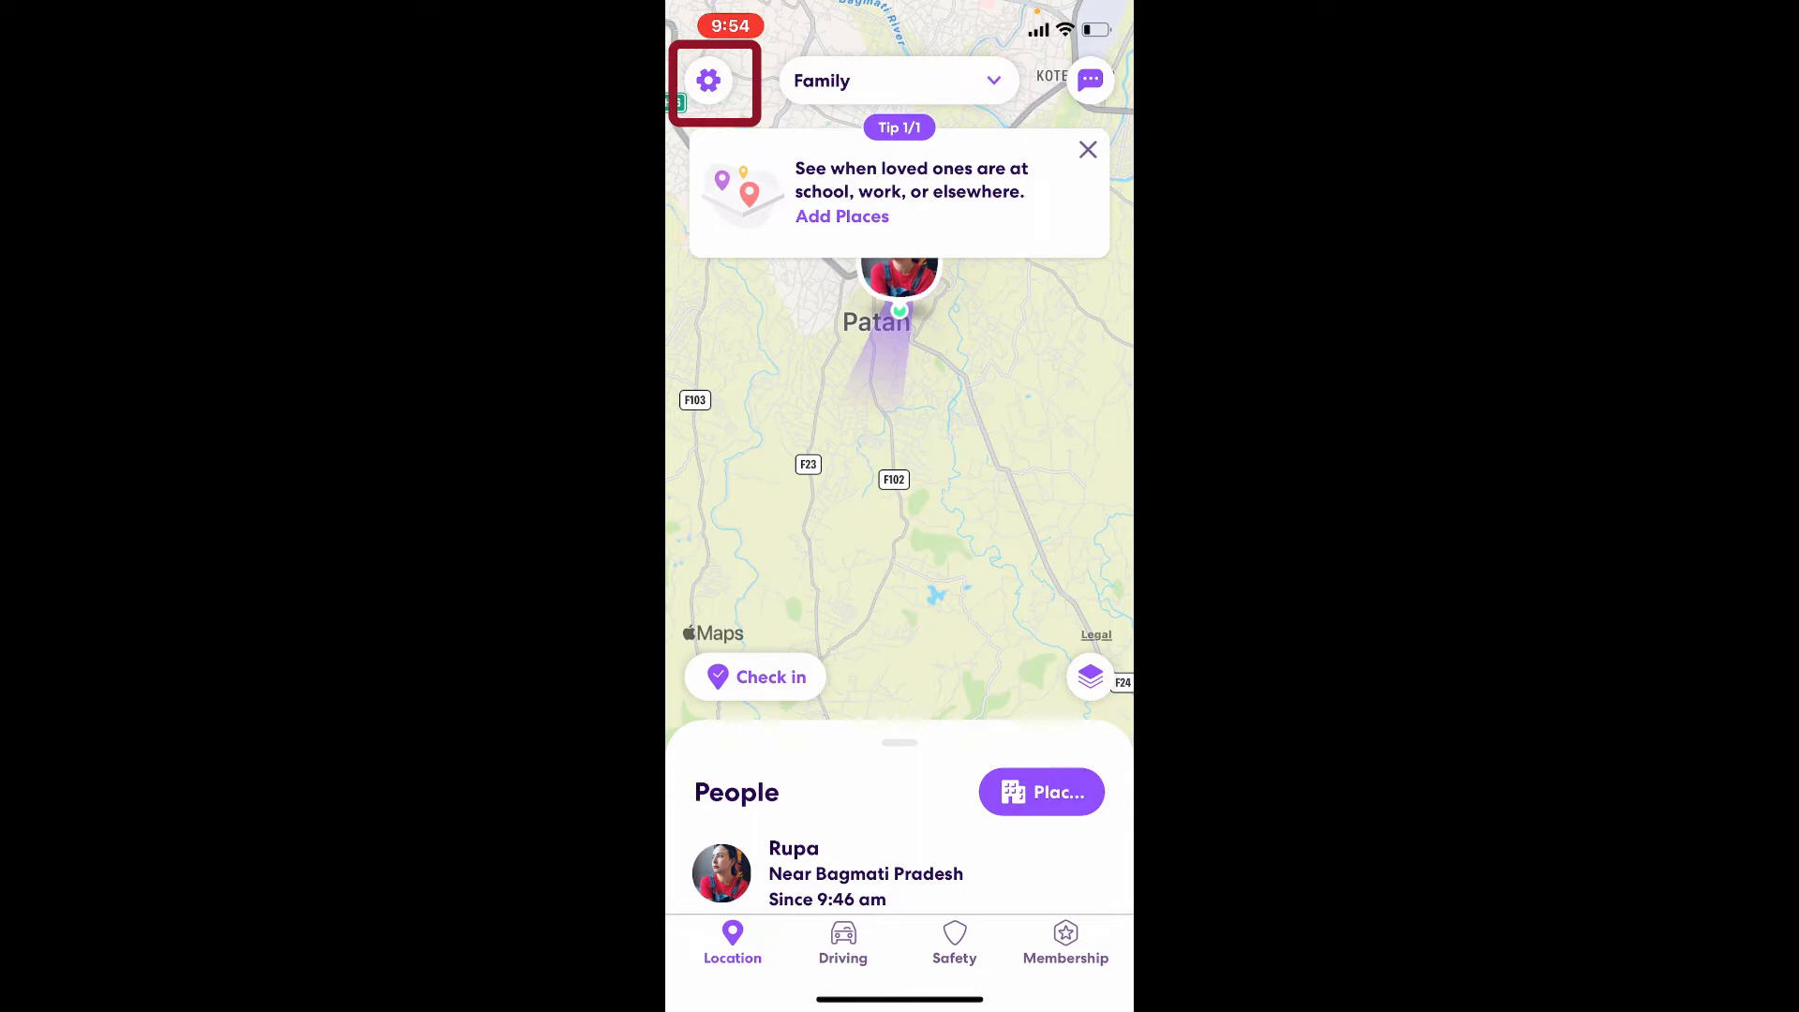
Reach Edit Circle Name through Settings and Circle Management for the Family circle
{"action": "left_click", "coordinate": [709, 81]}
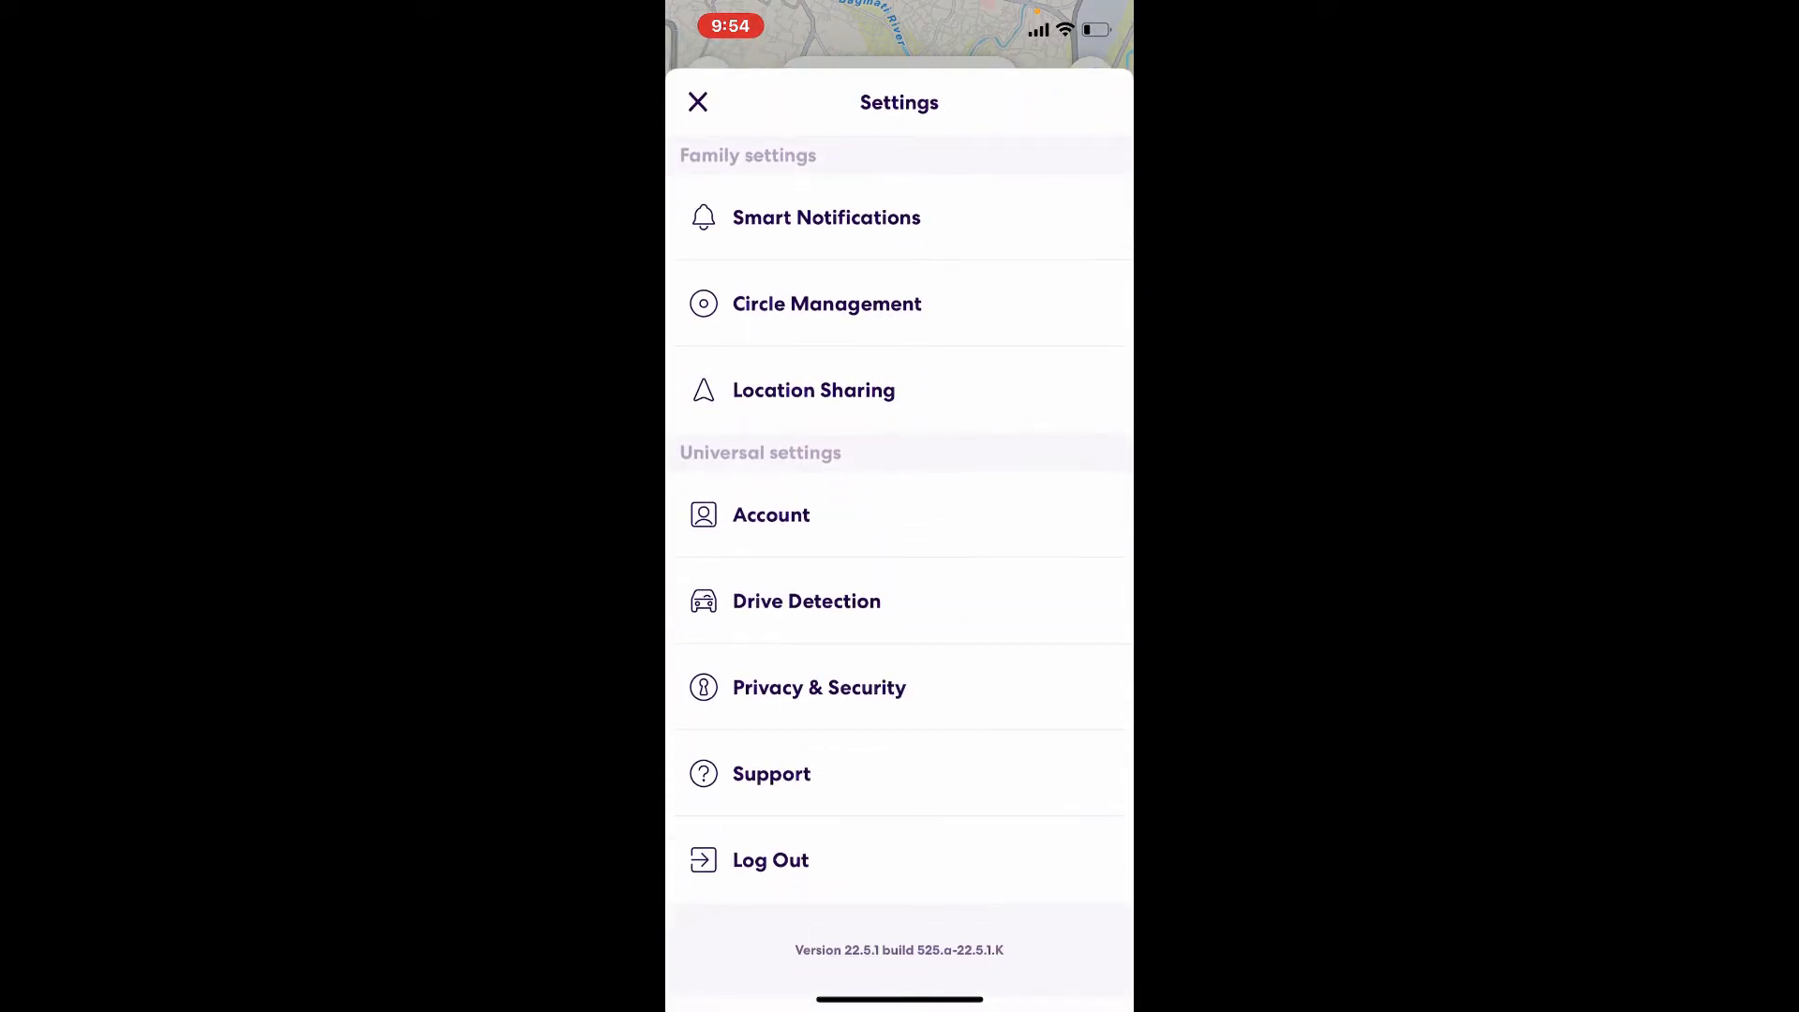
{"action": "left_click", "coordinate": [826, 304]}
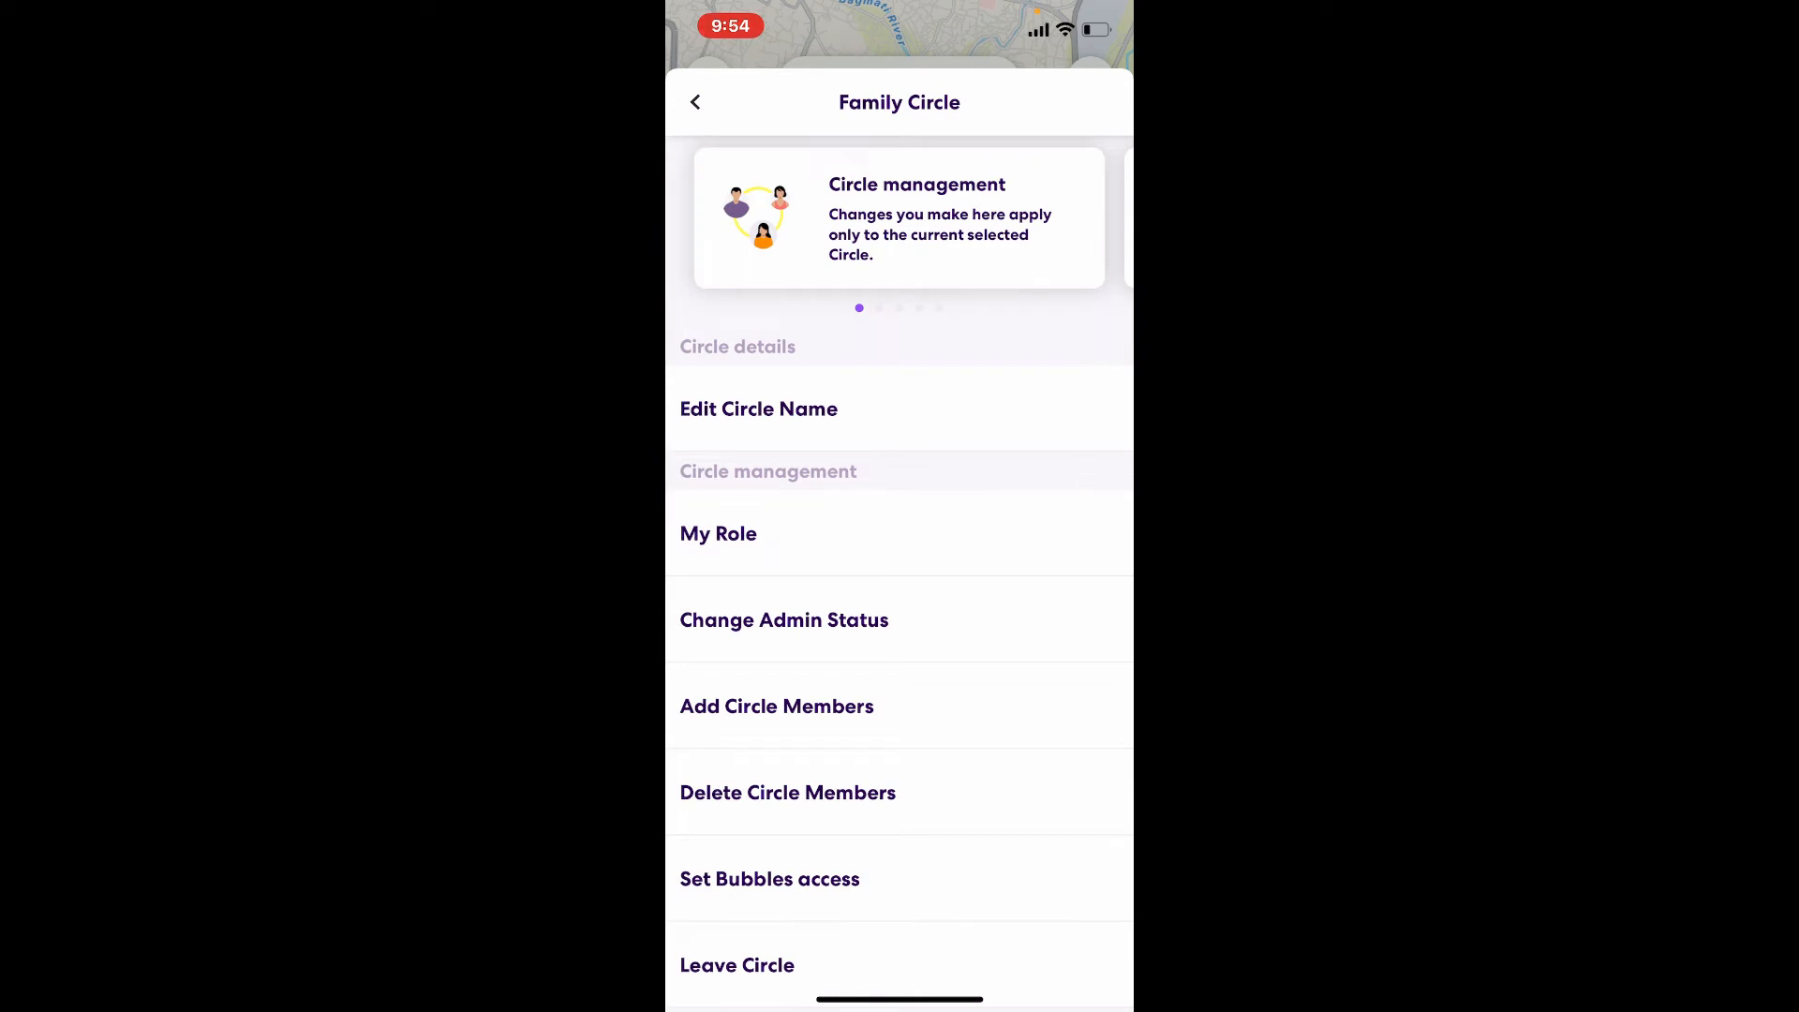
{"action": "left_click", "coordinate": [759, 409]}
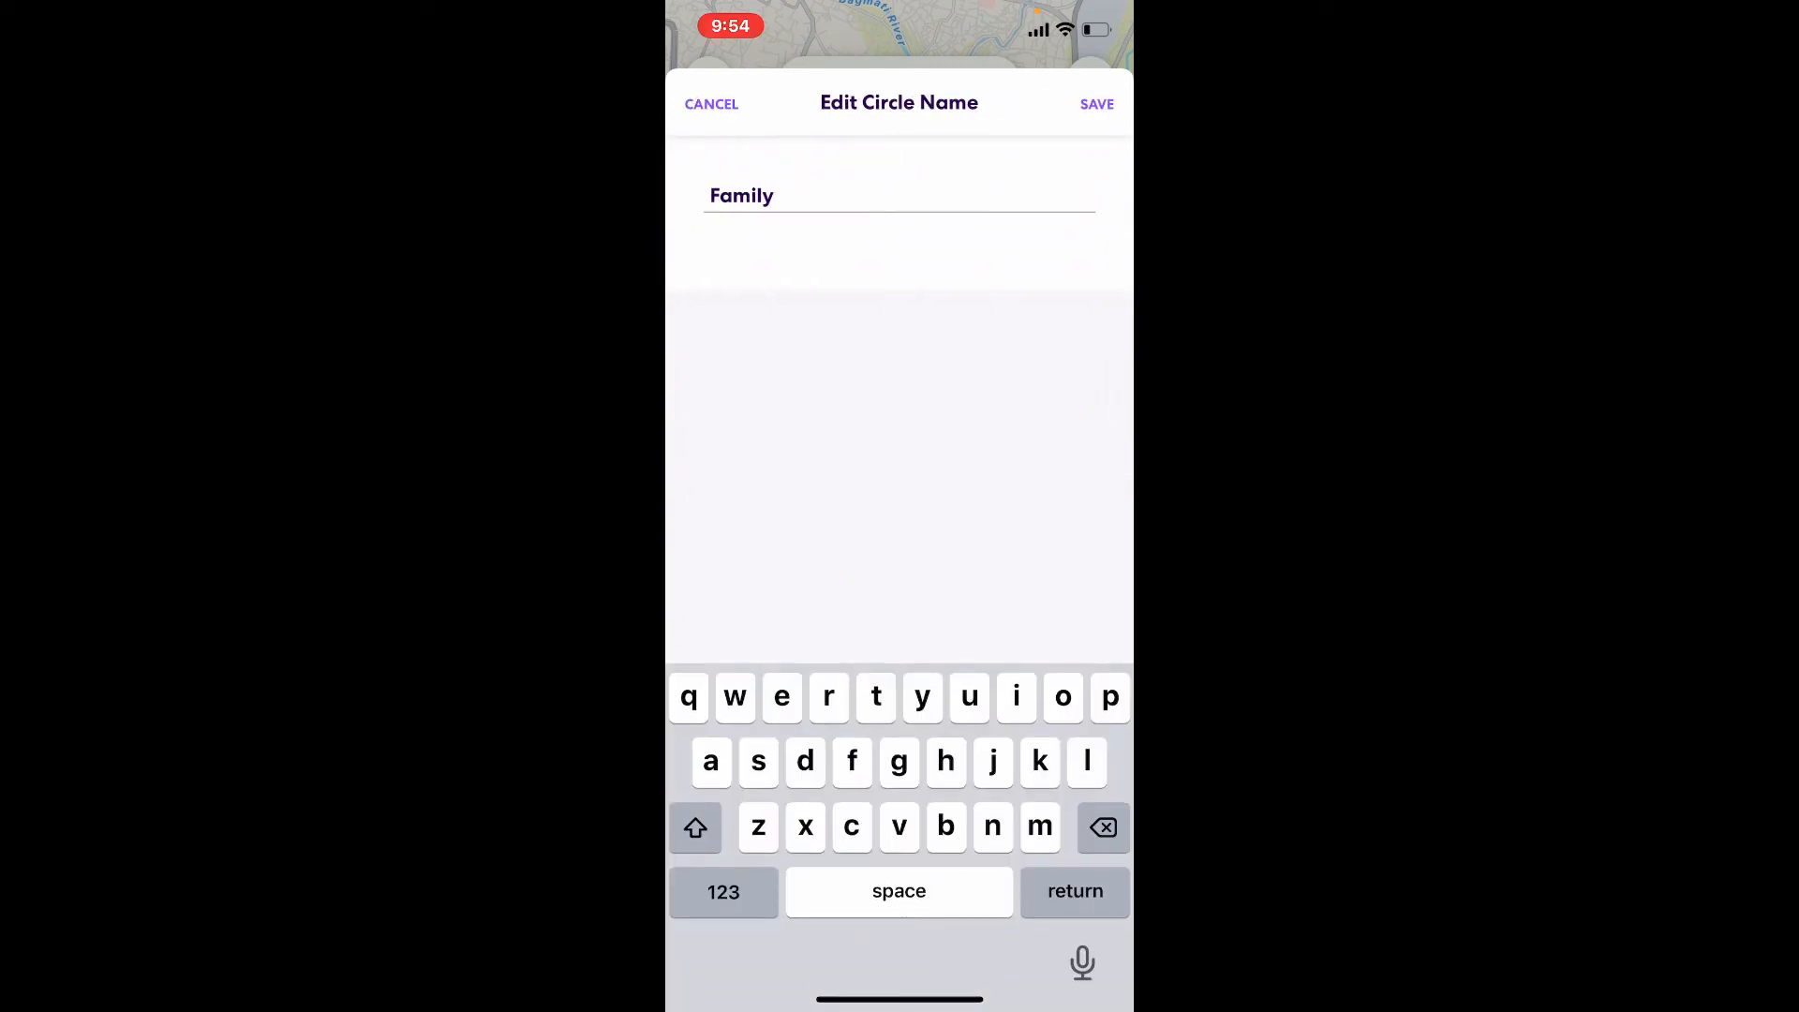
Replace the name Family with 123, save it, and show both circles named 123 in the switcher
{"action": "left_click", "coordinate": [1100, 827]}
{"action": "type", "text": "123"}
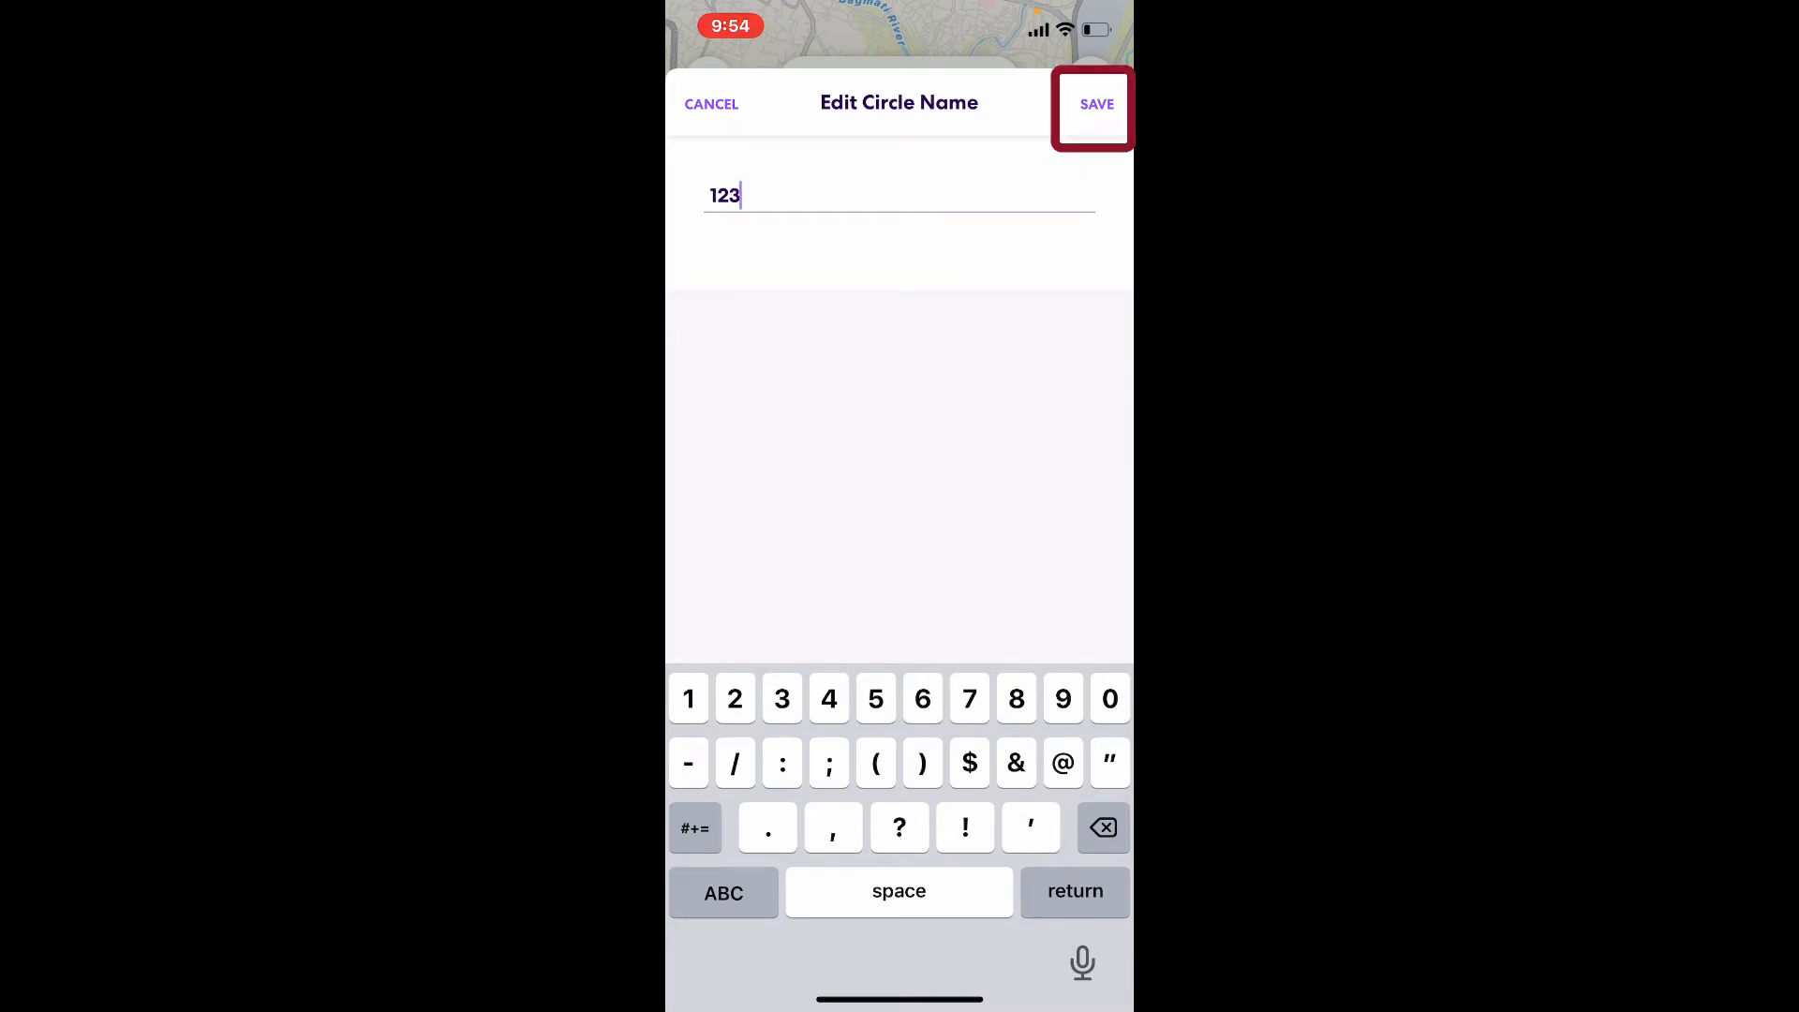
{"action": "left_click", "coordinate": [1094, 103]}
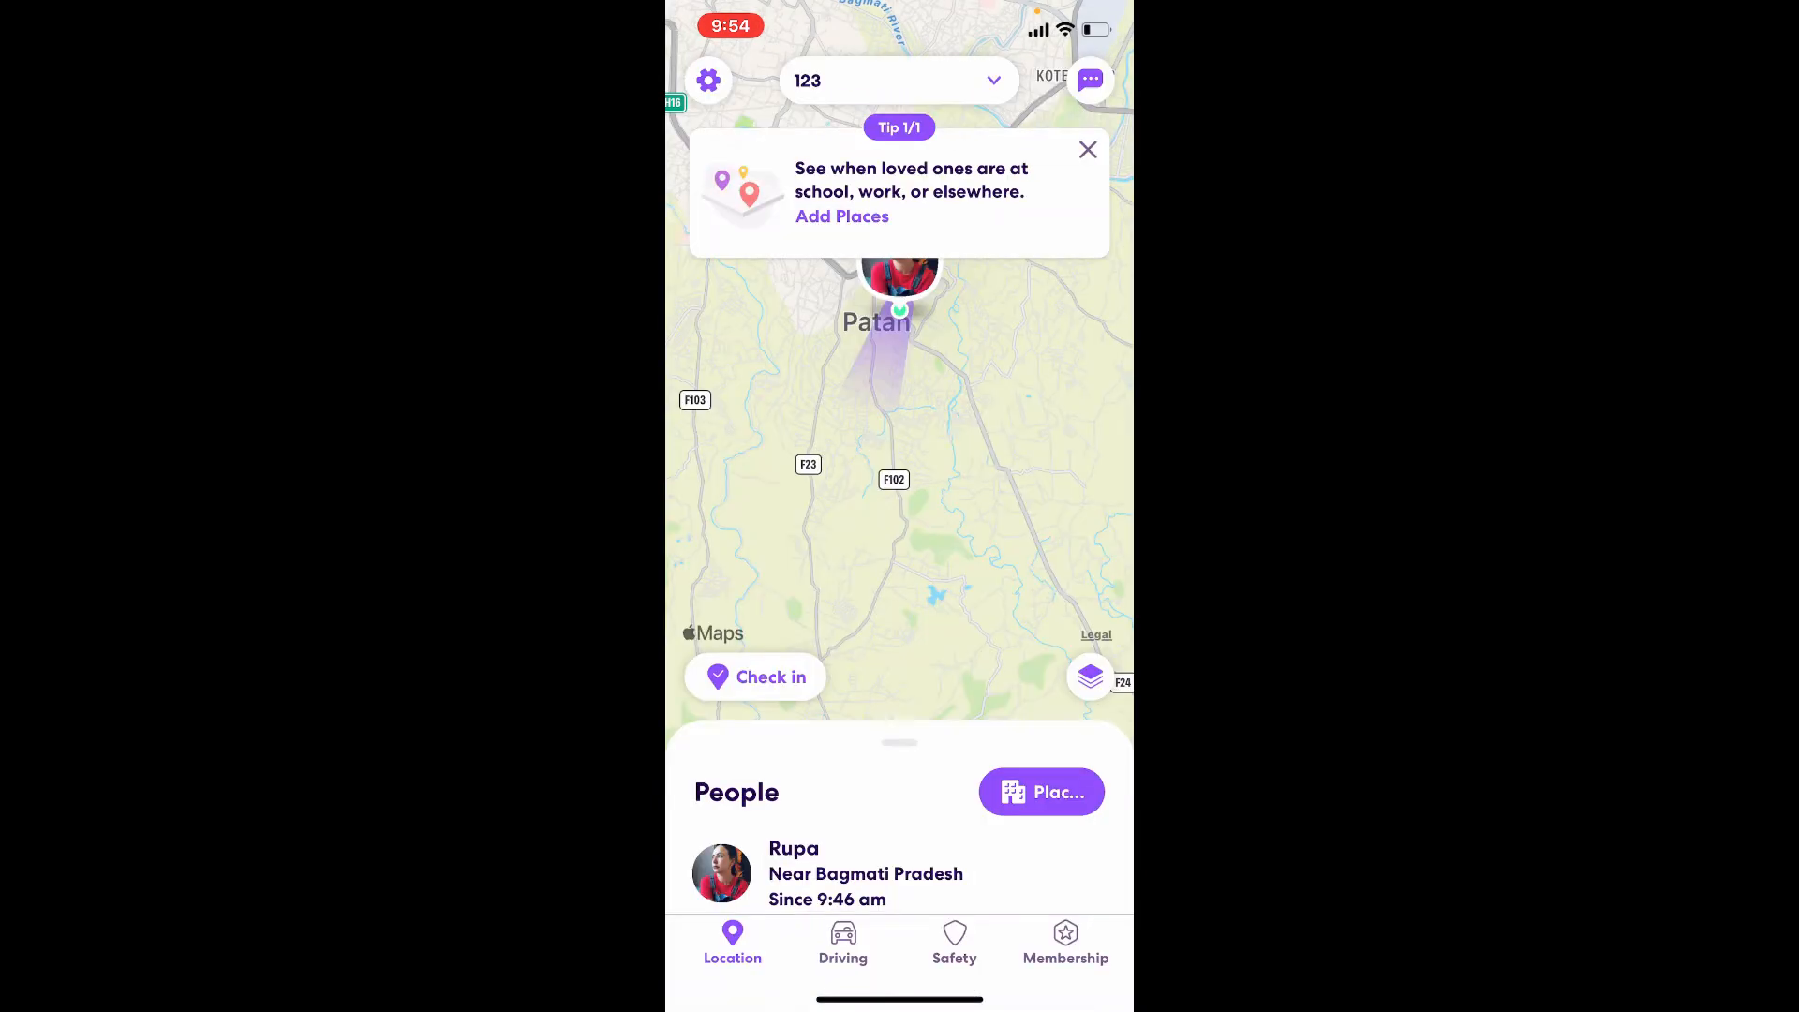
{"action": "left_click", "coordinate": [898, 80]}
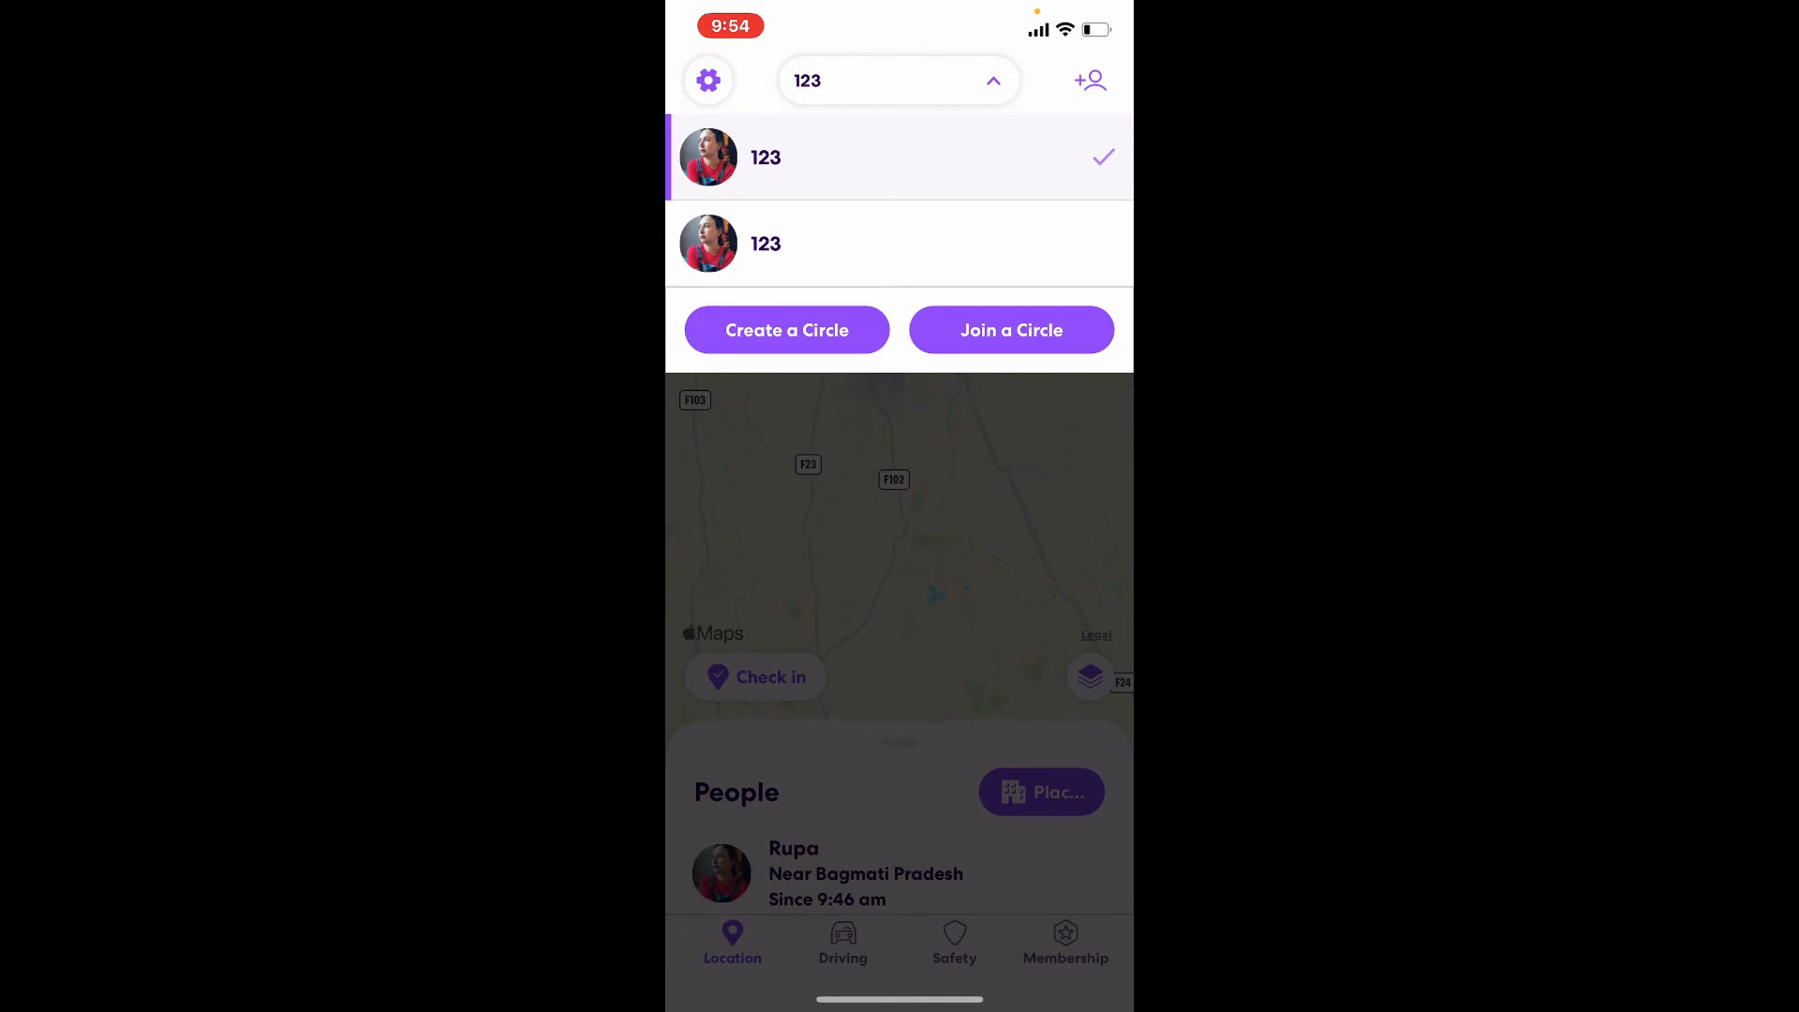